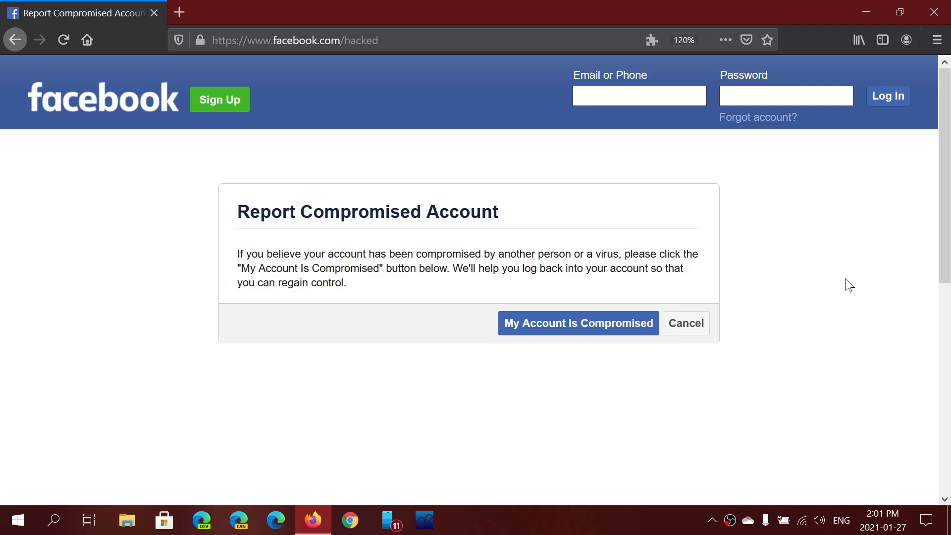
{"action": "mouse_move", "coordinate": [783, 222]}
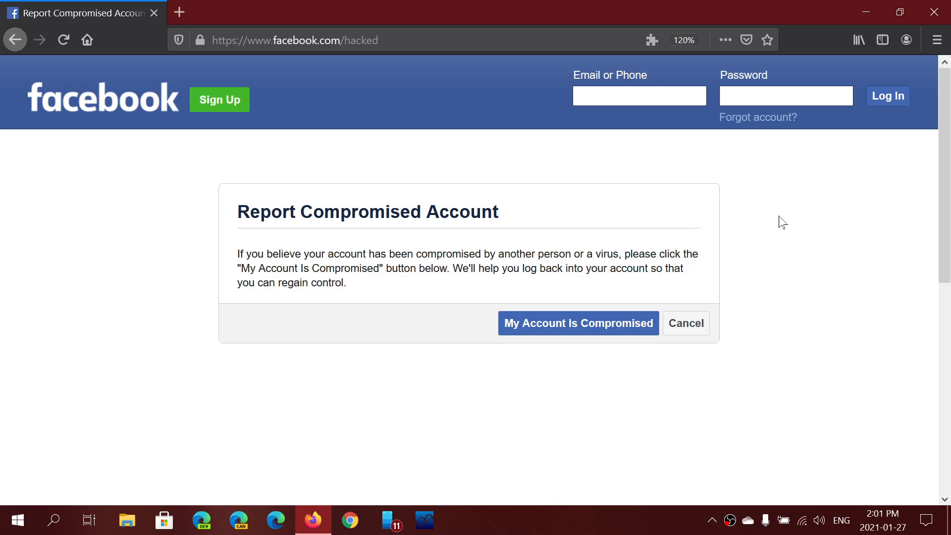
{"action": "mouse_move", "coordinate": [394, 230]}
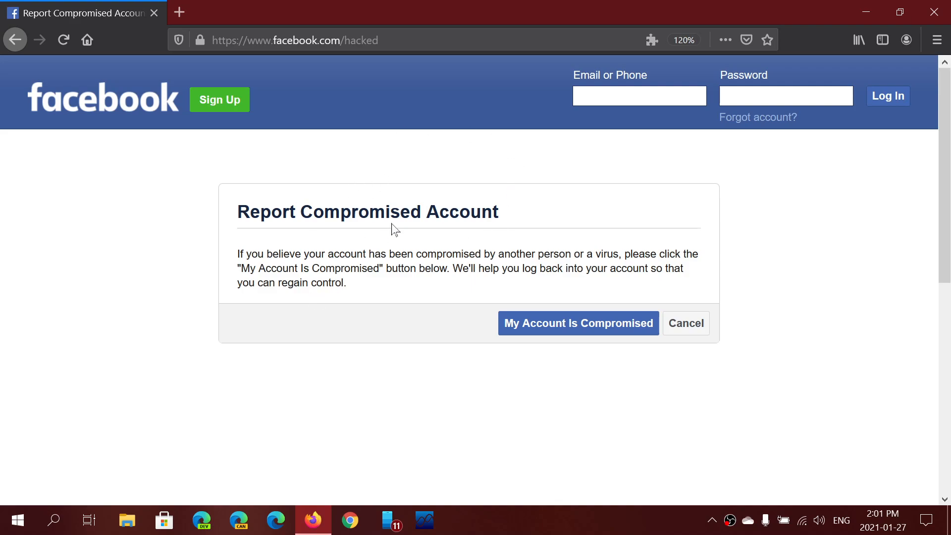
Step: Select the facebook.com/hacked URL in the Firefox address bar
{"action": "left_click", "coordinate": [294, 40]}
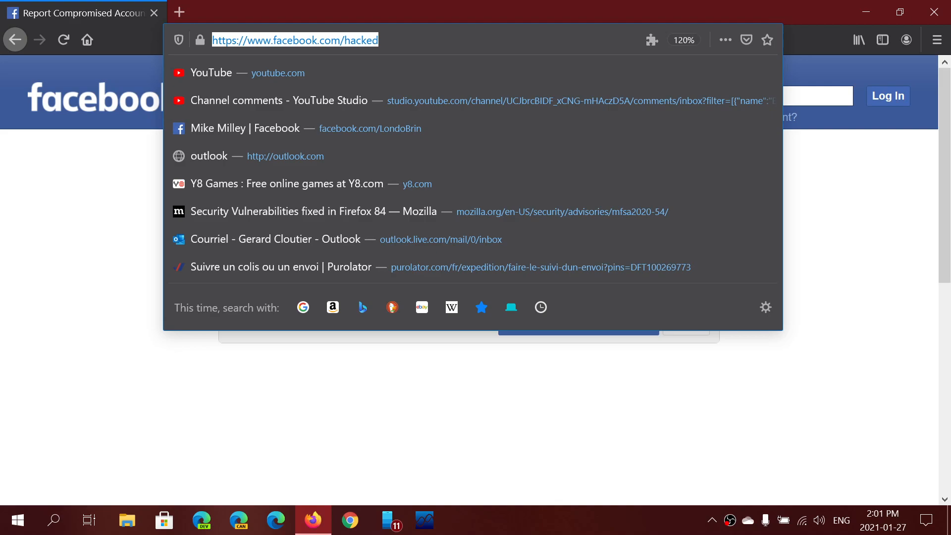
Step: Copy the facebook.com/hacked address from the address bar's context menu
{"action": "right_click", "coordinate": [295, 40]}
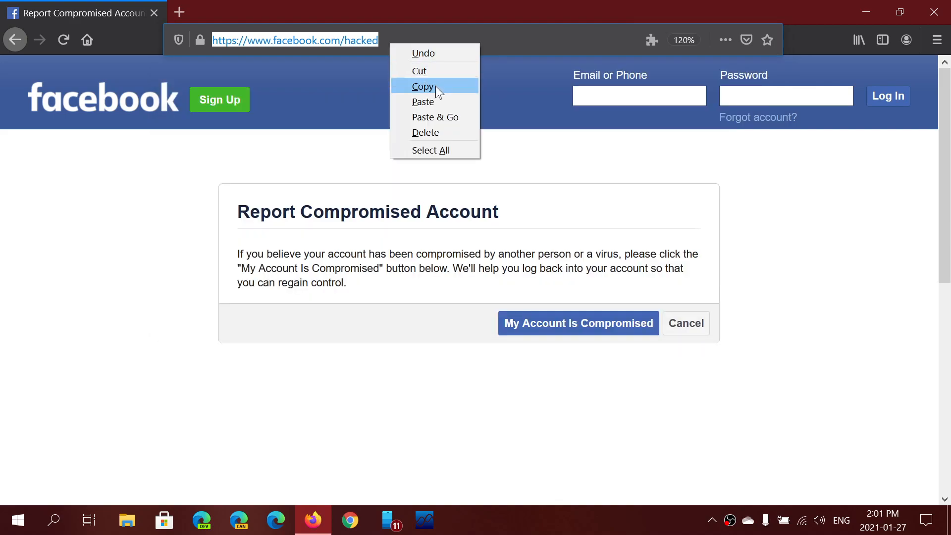
{"action": "left_click", "coordinate": [422, 85]}
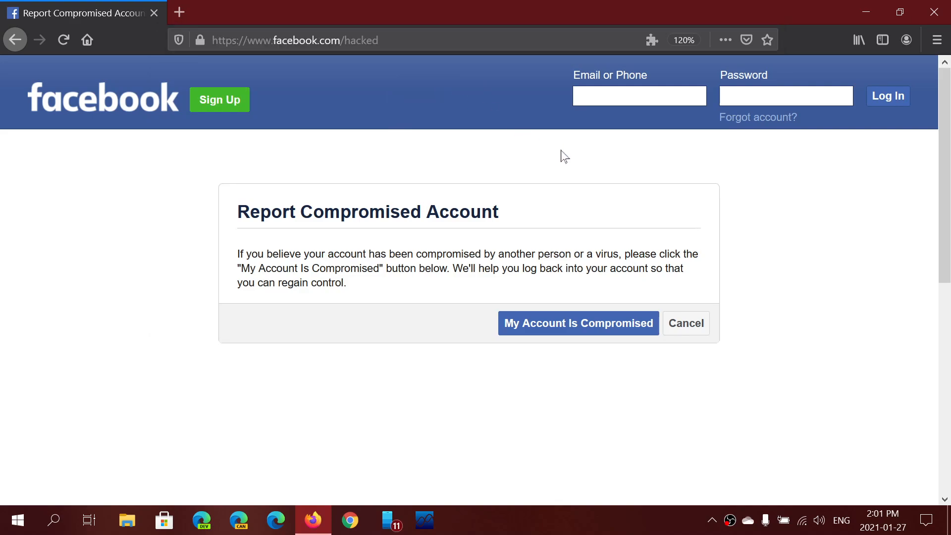
{"action": "mouse_move", "coordinate": [581, 294]}
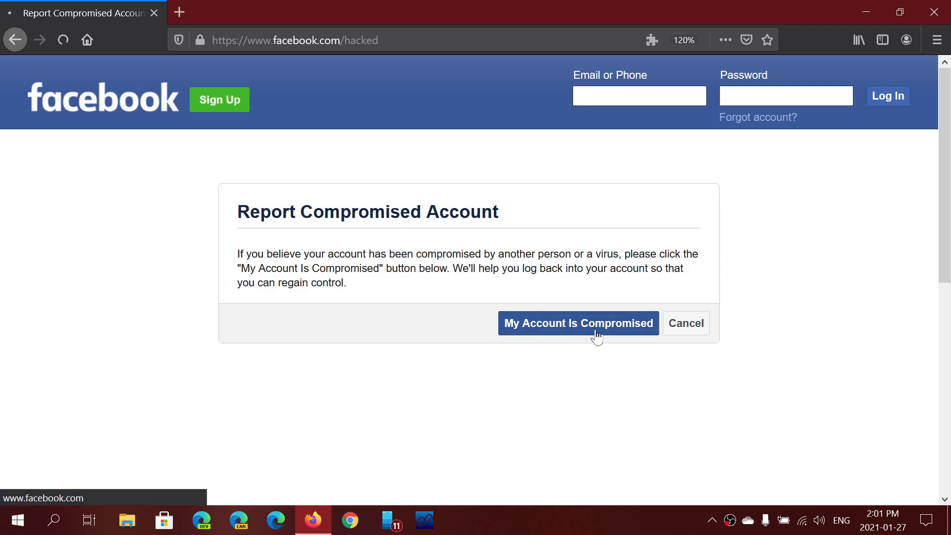
Step: Choose 'My Account Is Compromised' to reach the Find Your Account page
{"action": "left_click", "coordinate": [578, 323]}
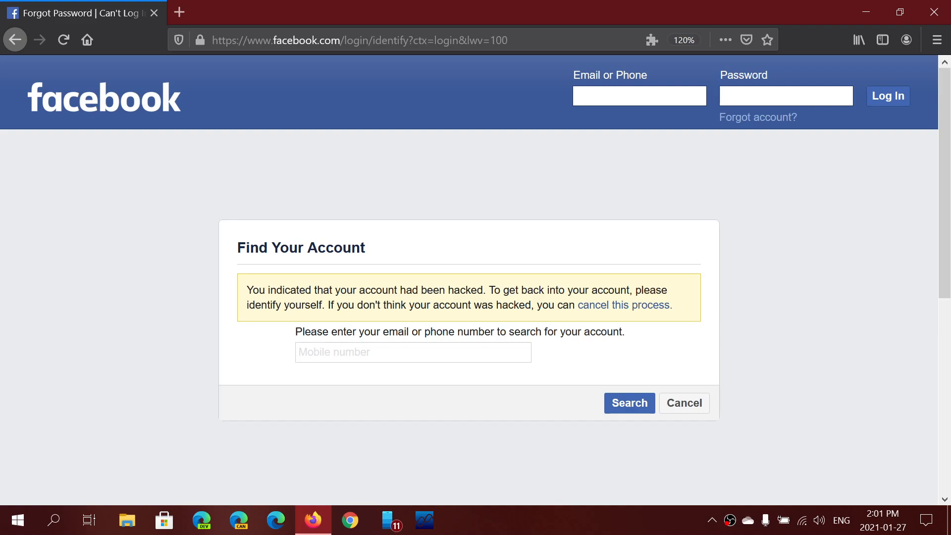
{"action": "left_click", "coordinate": [413, 351]}
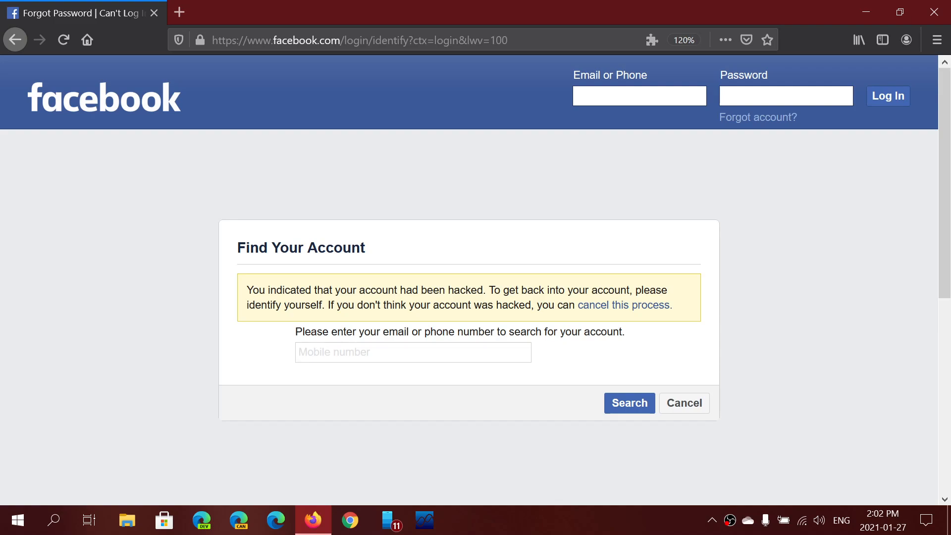
{"action": "left_click", "coordinate": [412, 352]}
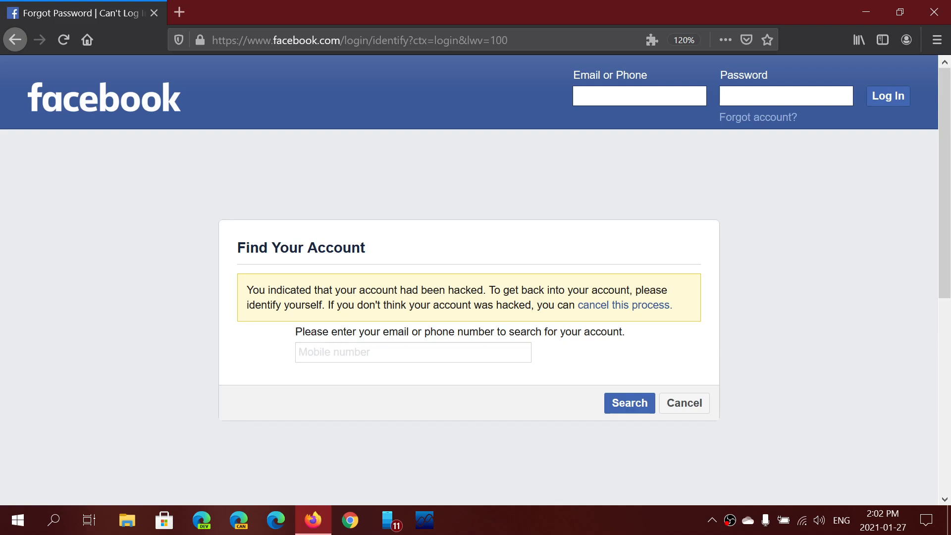
{"action": "mouse_move", "coordinate": [743, 199]}
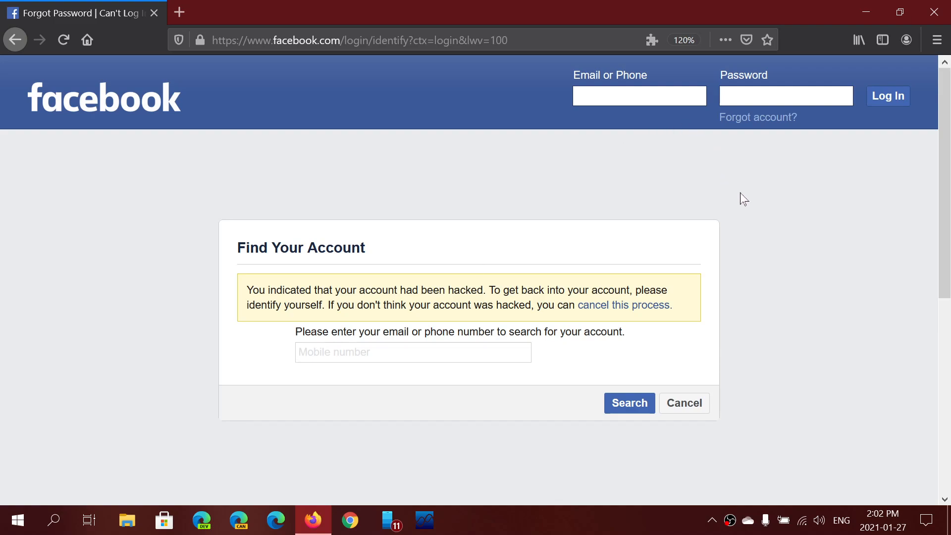
{"action": "mouse_move", "coordinate": [937, 11]}
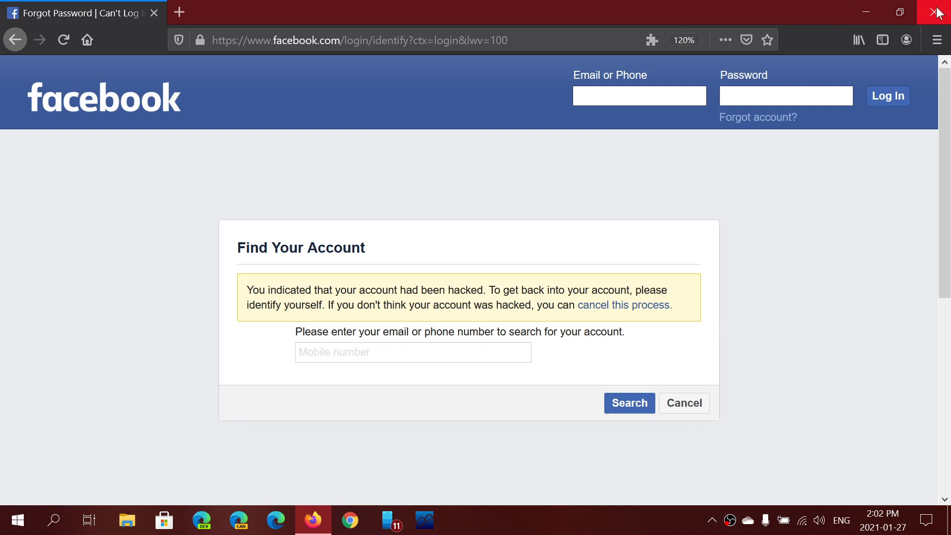